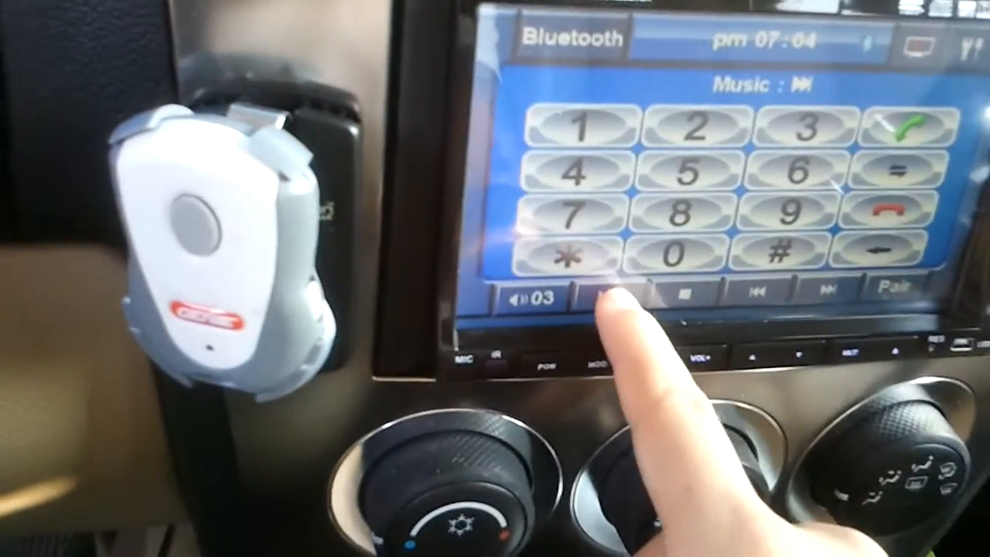
{"action": "left_click", "coordinate": [611, 302]}
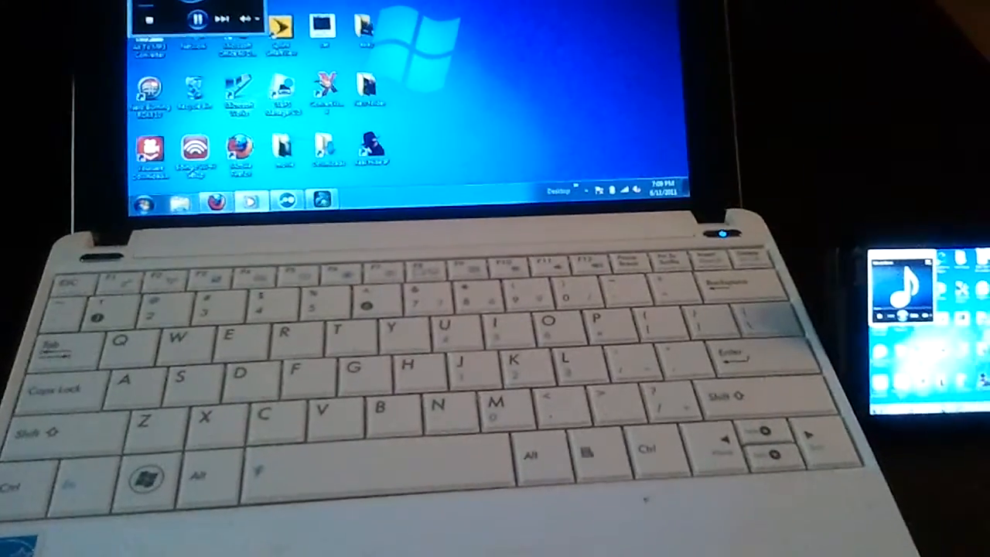
{"action": "left_click", "coordinate": [141, 201]}
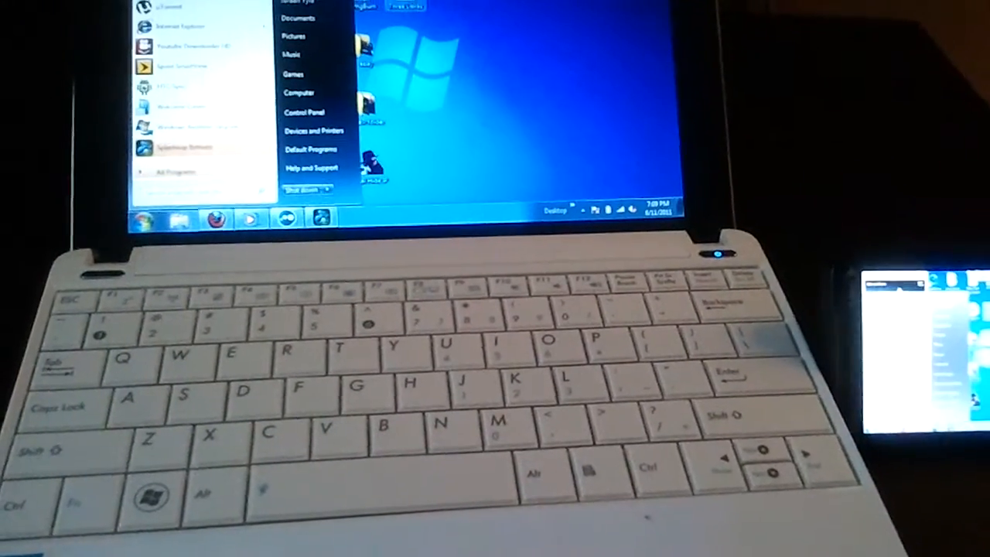